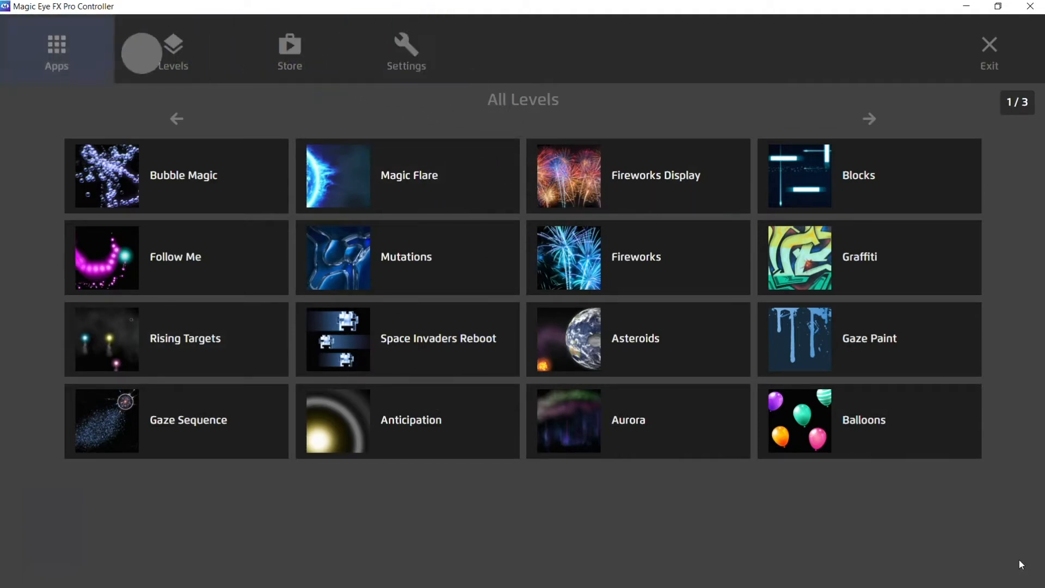
Step the gaze-menu focus across the Apps, Levels, Store and Settings sections.
click(56, 50)
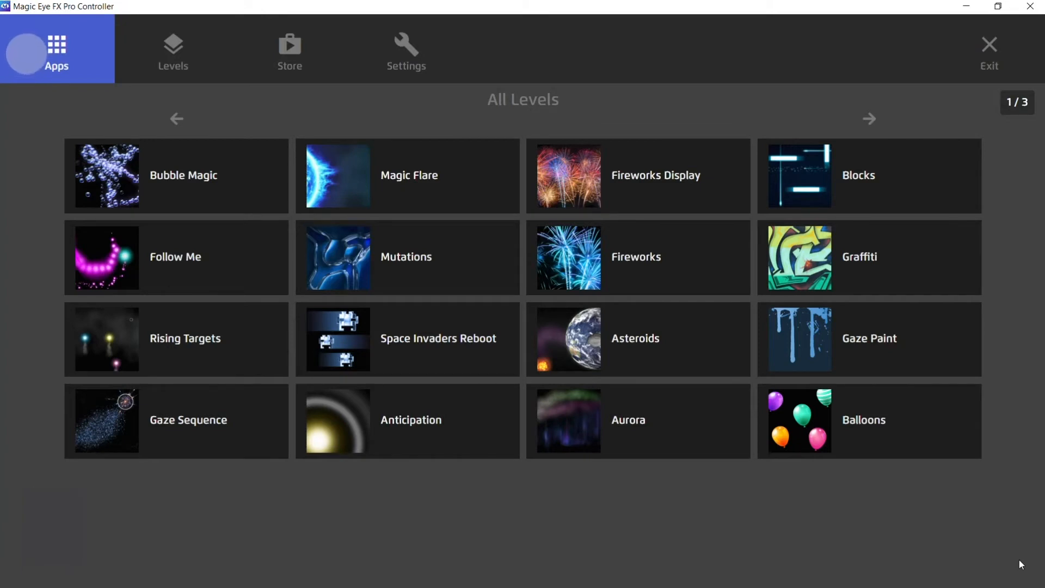
click(57, 48)
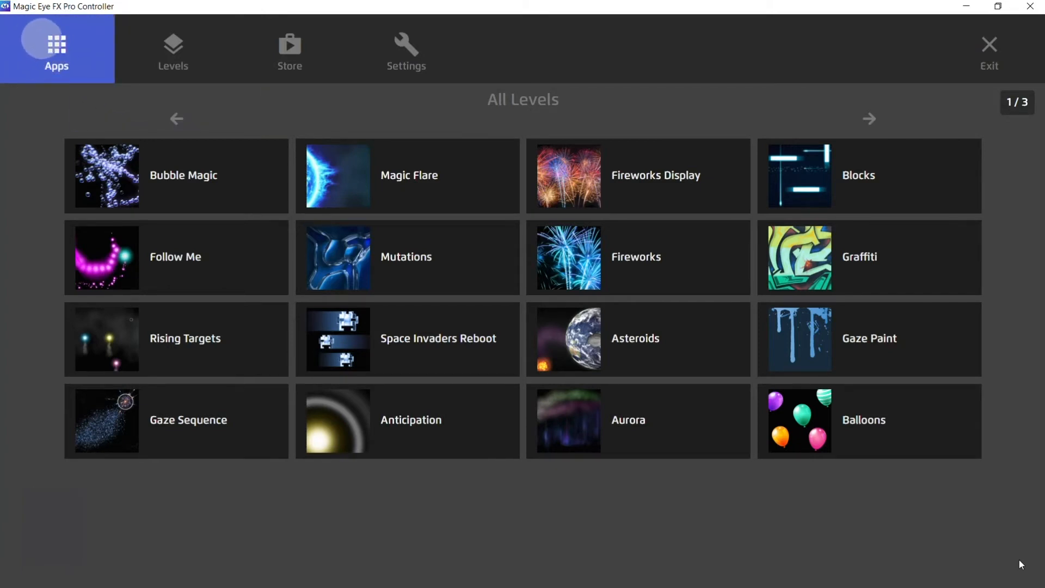
click(172, 49)
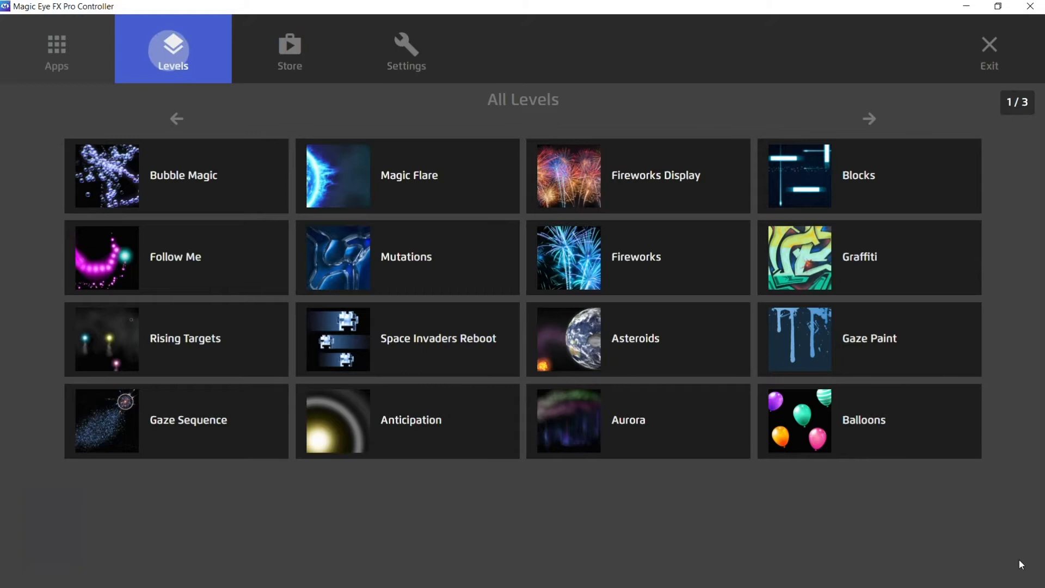
click(289, 49)
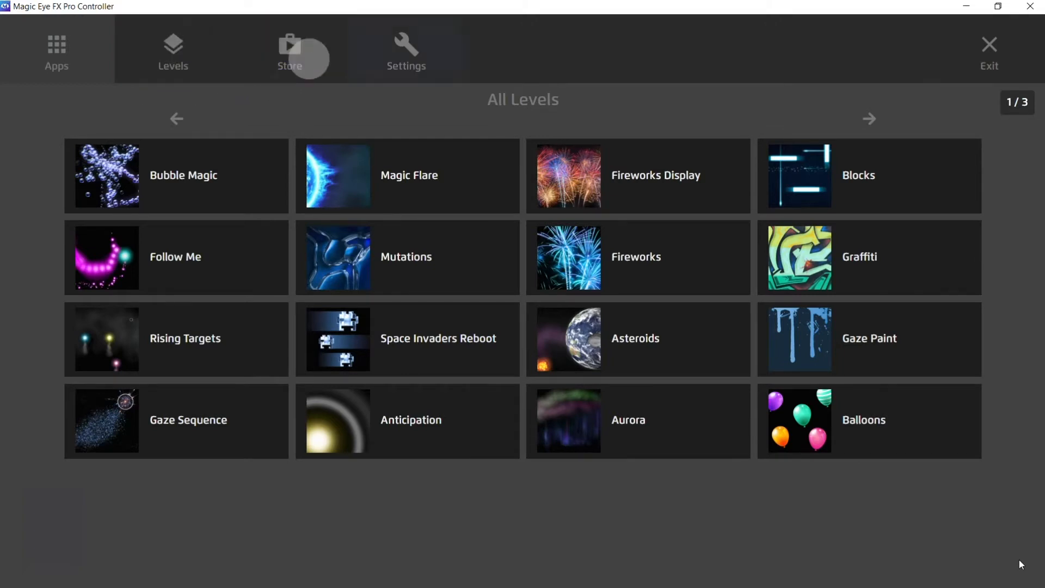
click(405, 48)
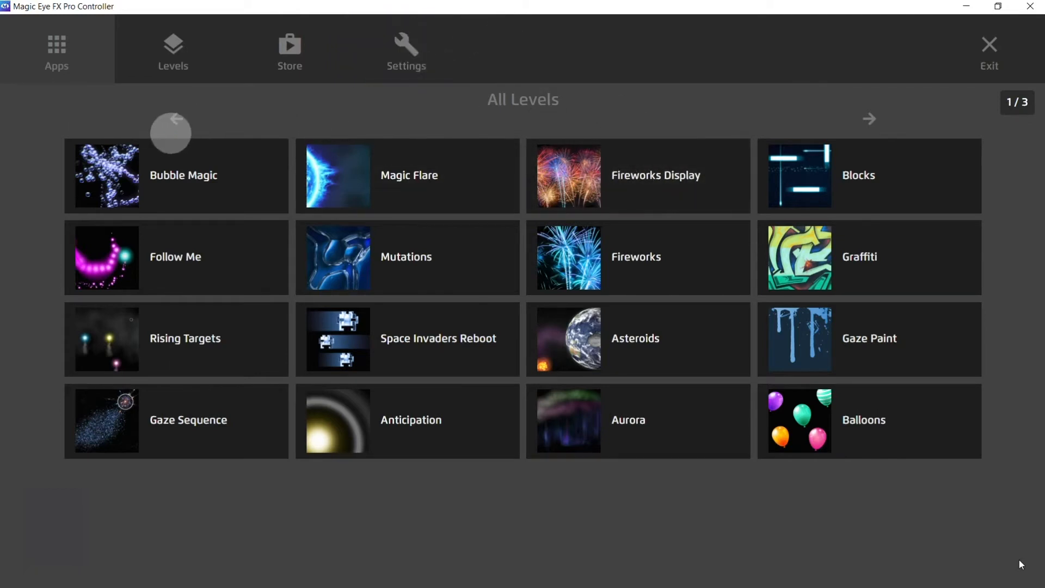
mouse_move(325, 219)
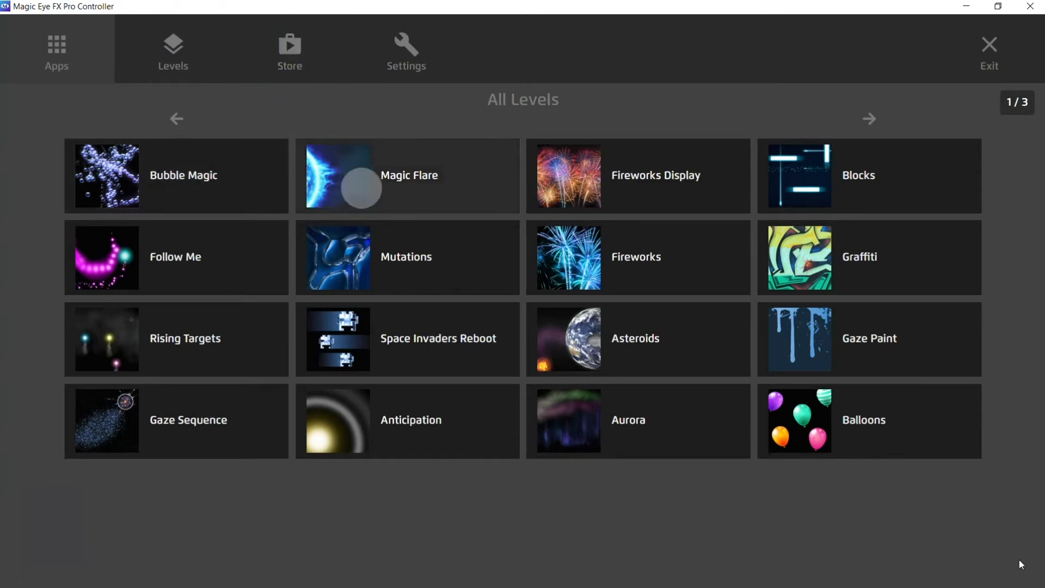
mouse_move(430, 230)
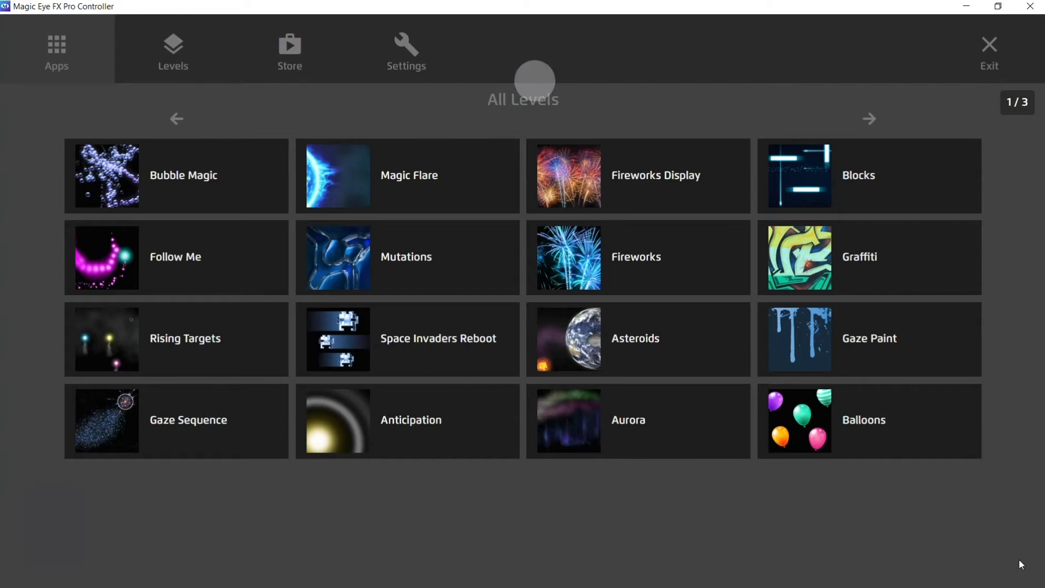
Move focus through Store to Settings and show Mode of Operation with Click Mode selected.
click(289, 48)
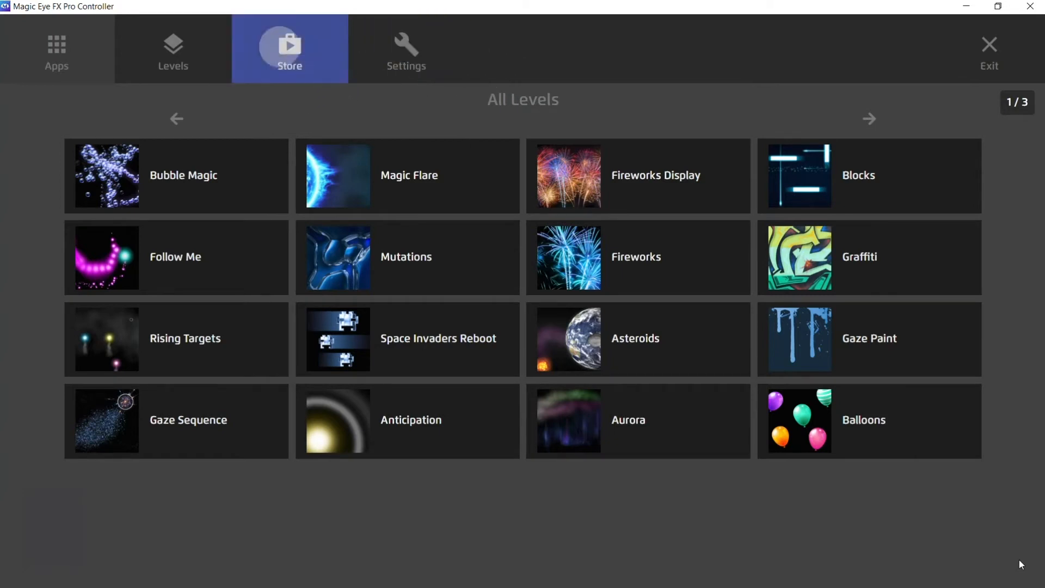
click(404, 48)
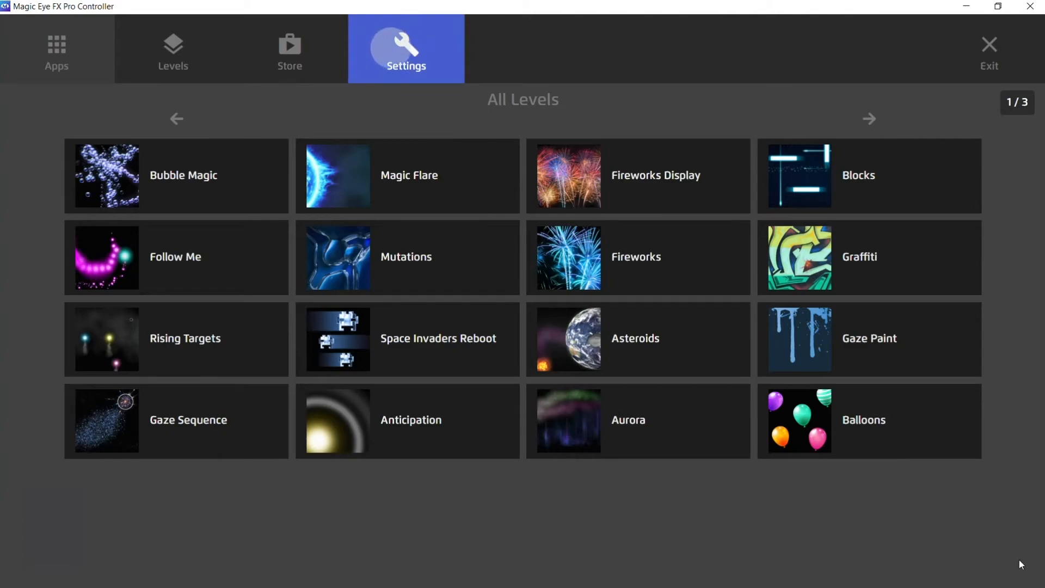
click(405, 49)
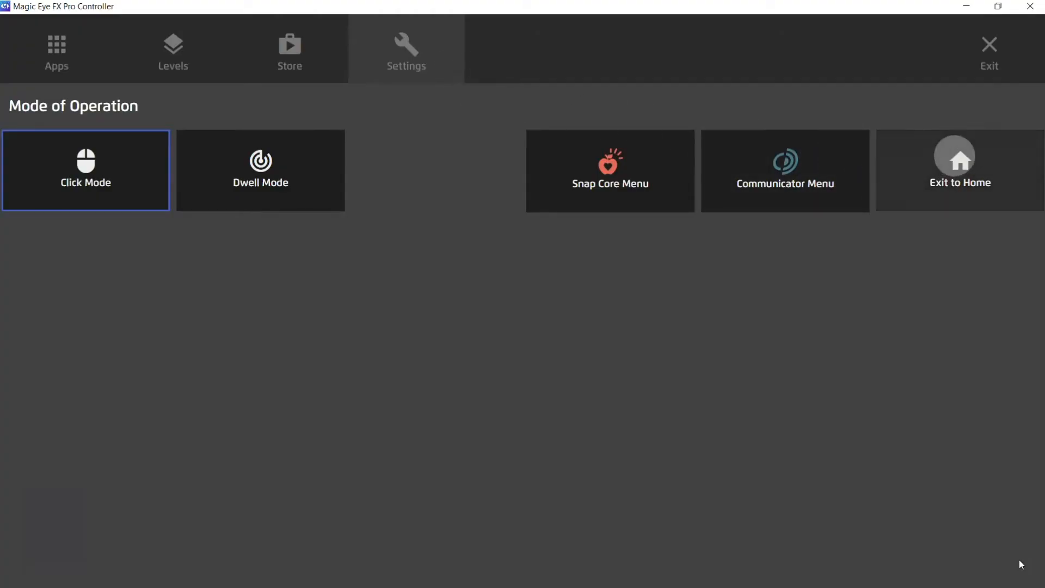
mouse_move(958, 152)
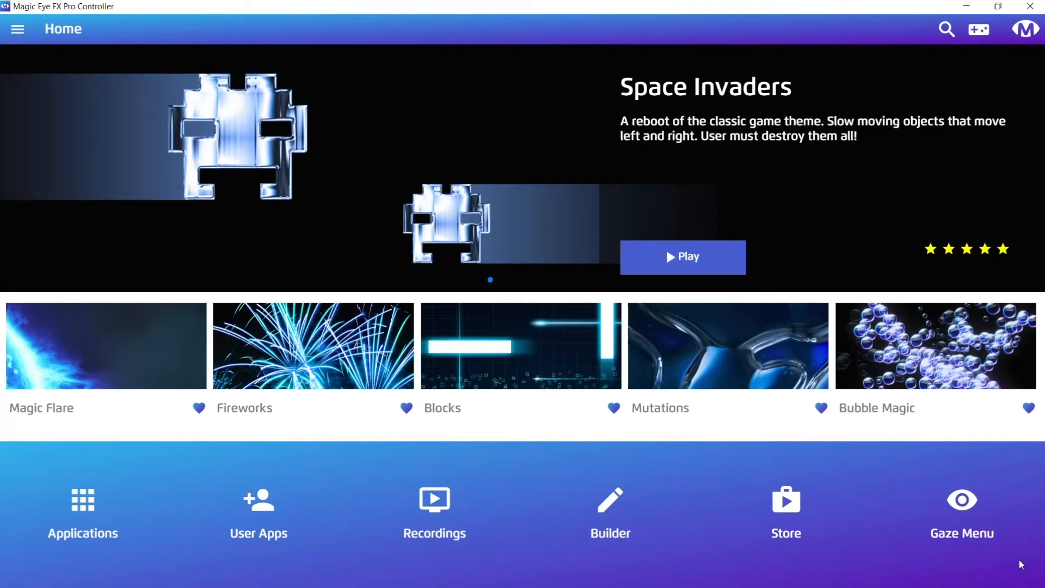
mouse_move(108, 123)
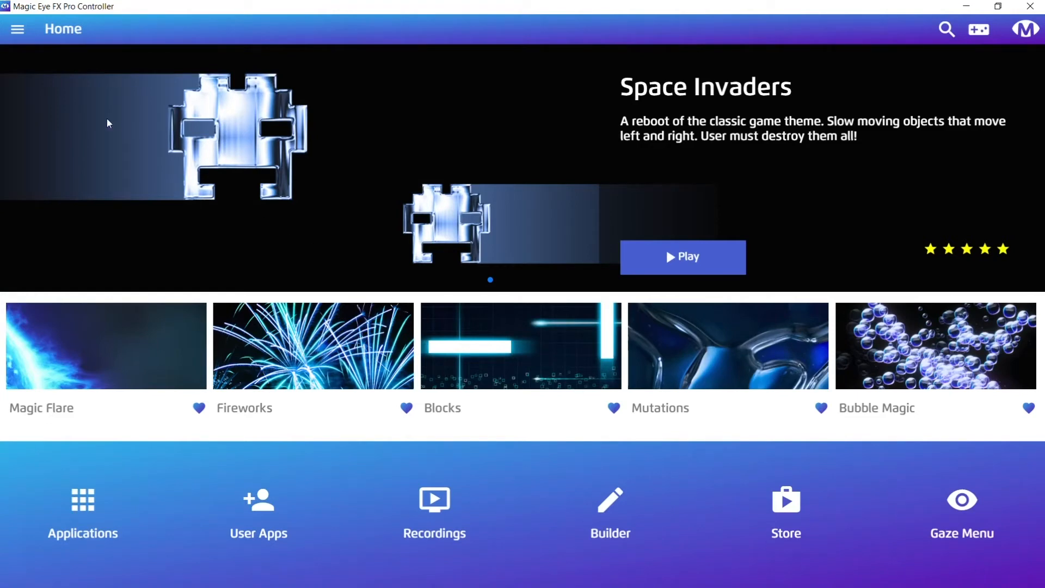
Visit Global Settings from the navigation list, save them unchanged and land on Home.
click(17, 28)
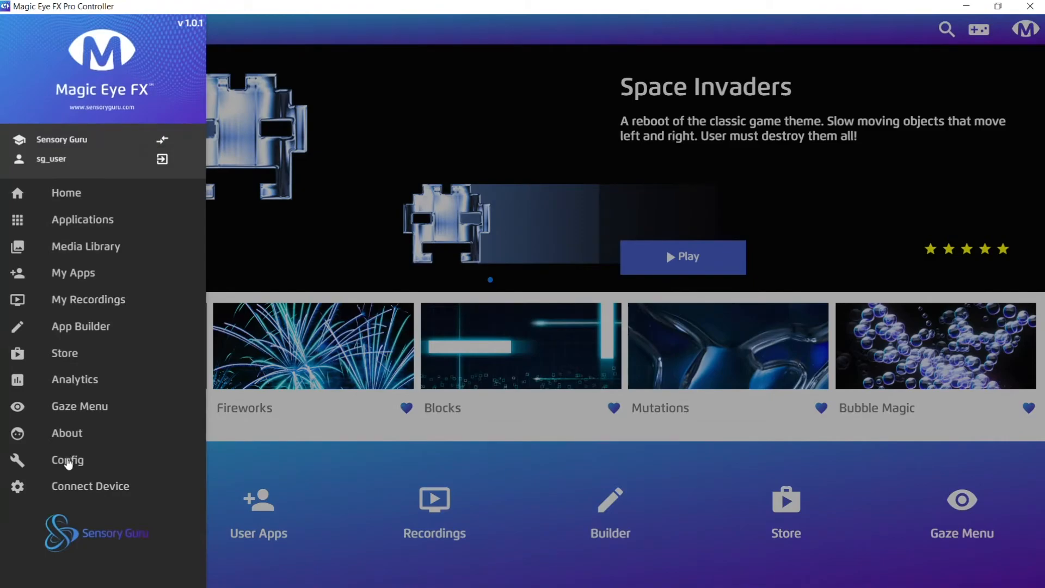
click(66, 460)
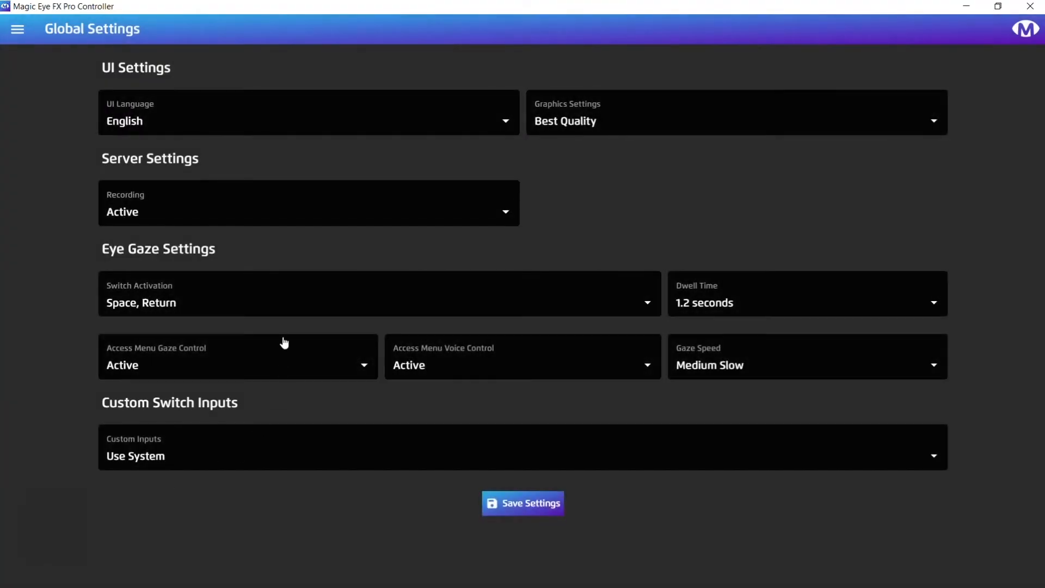
mouse_move(113, 292)
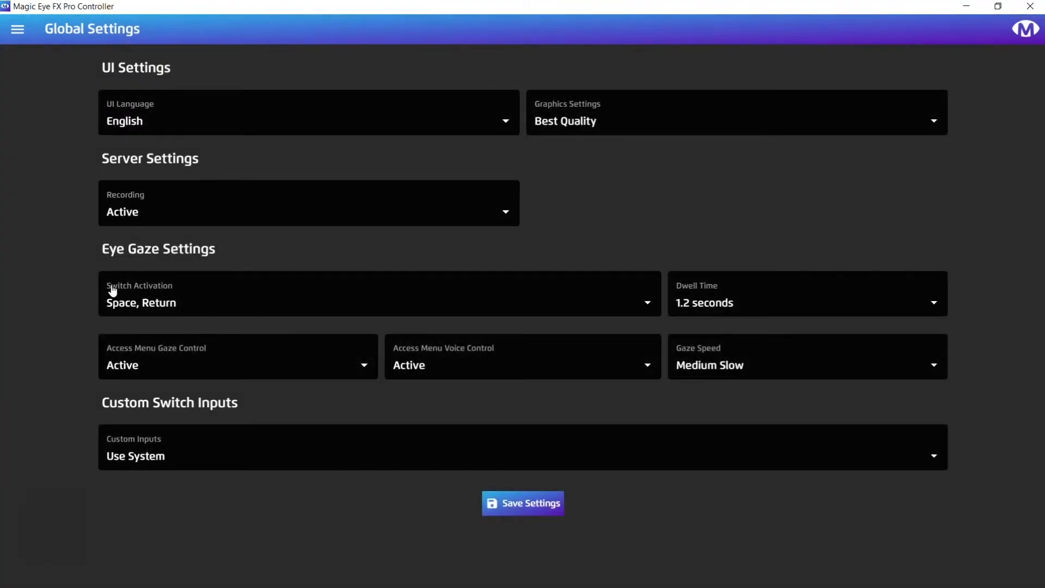
mouse_move(89, 277)
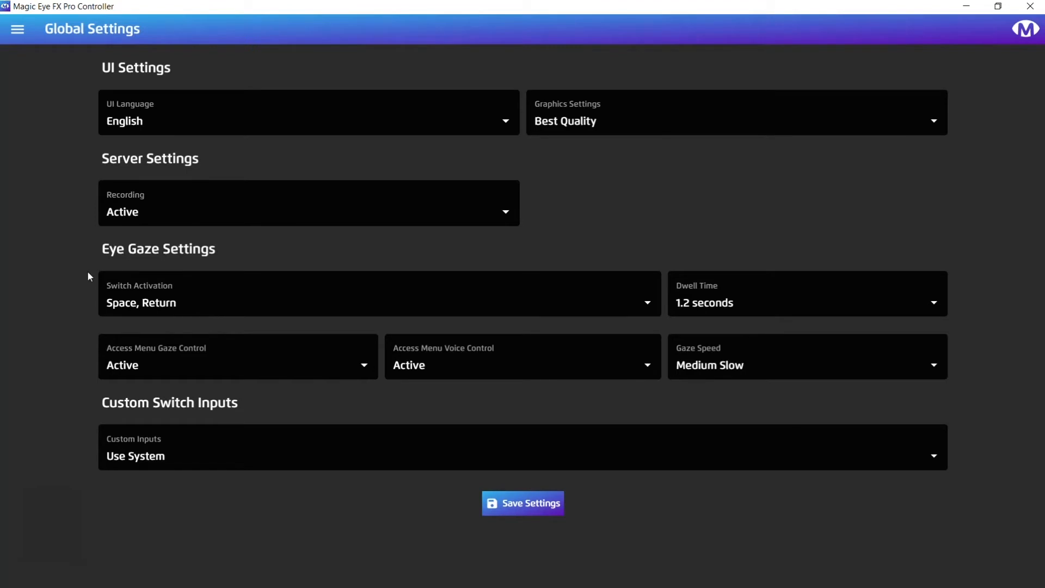
mouse_move(210, 302)
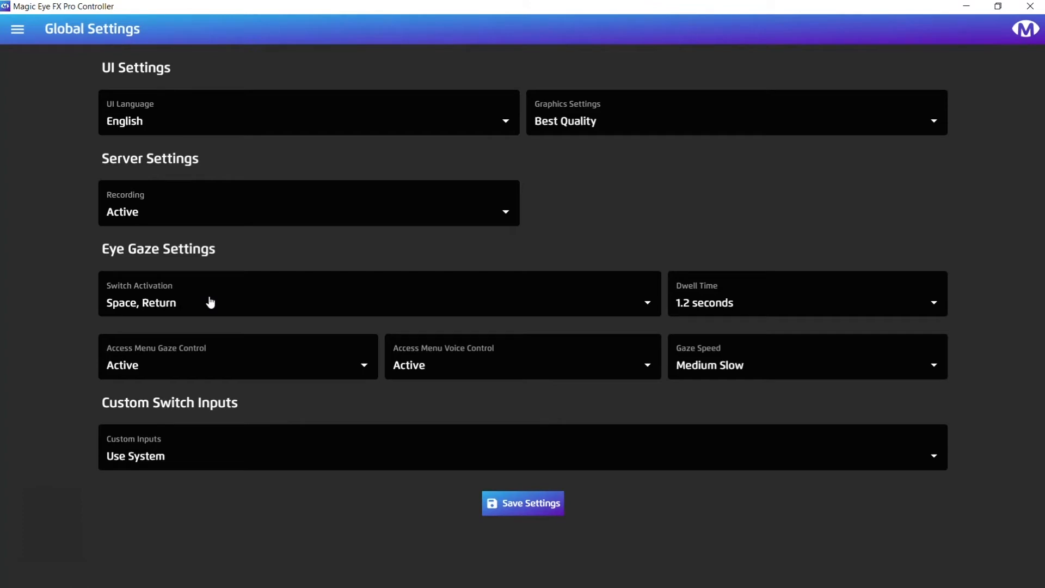
mouse_move(510, 509)
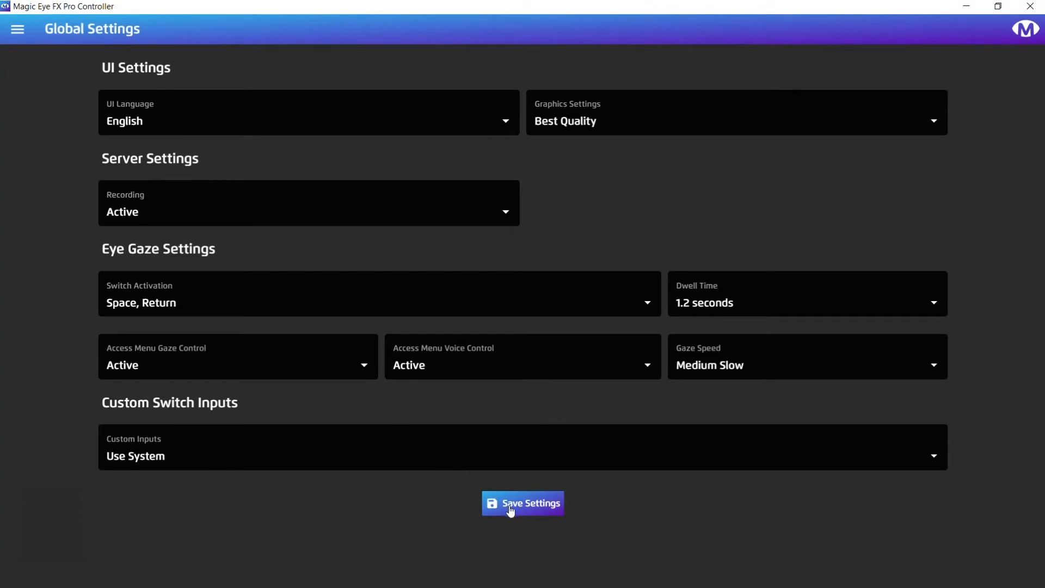
click(523, 502)
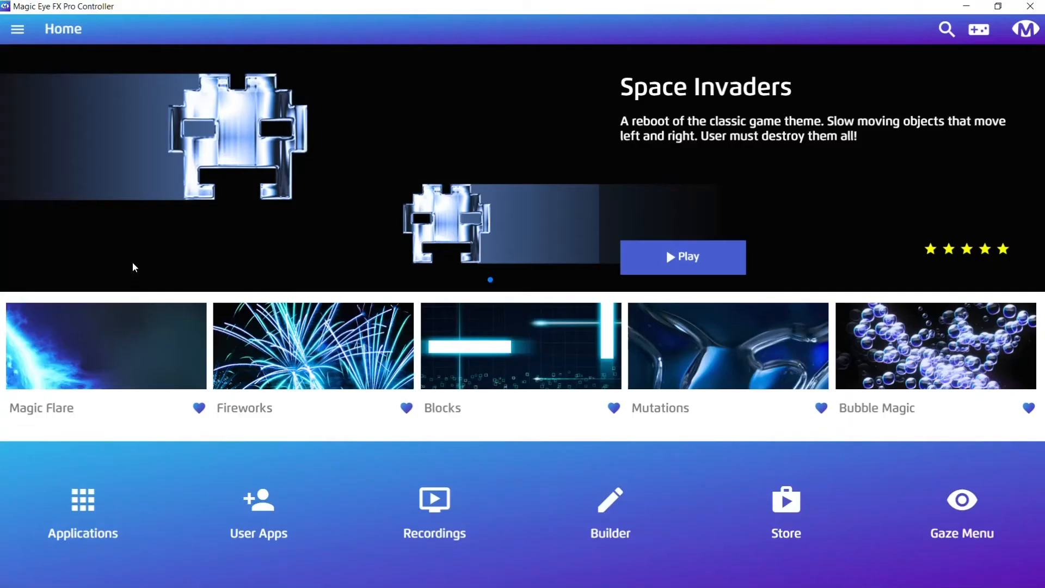
Show the All Levels library of the gaze menu on page one of three.
click(18, 29)
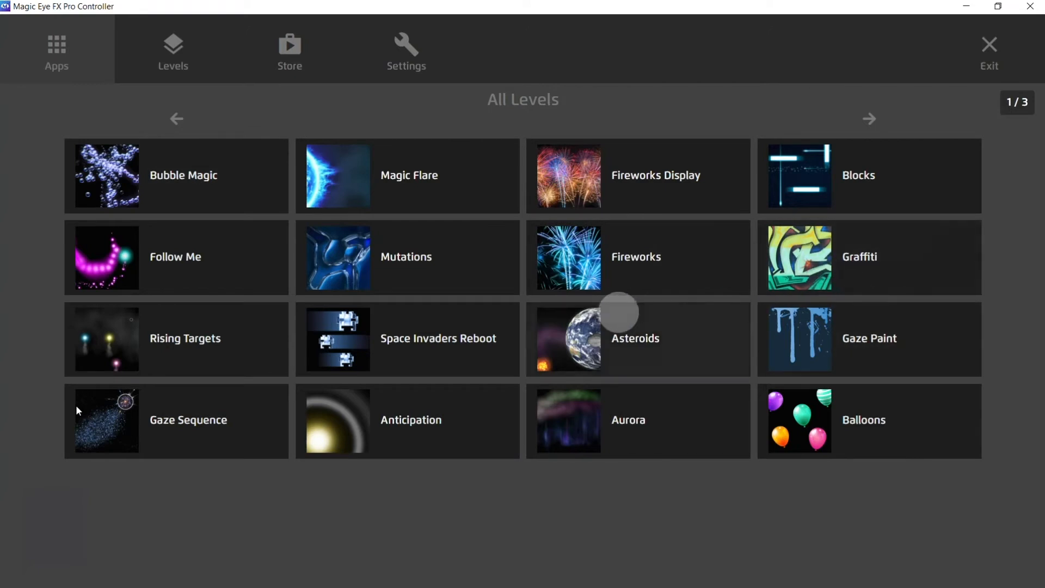
mouse_move(596, 166)
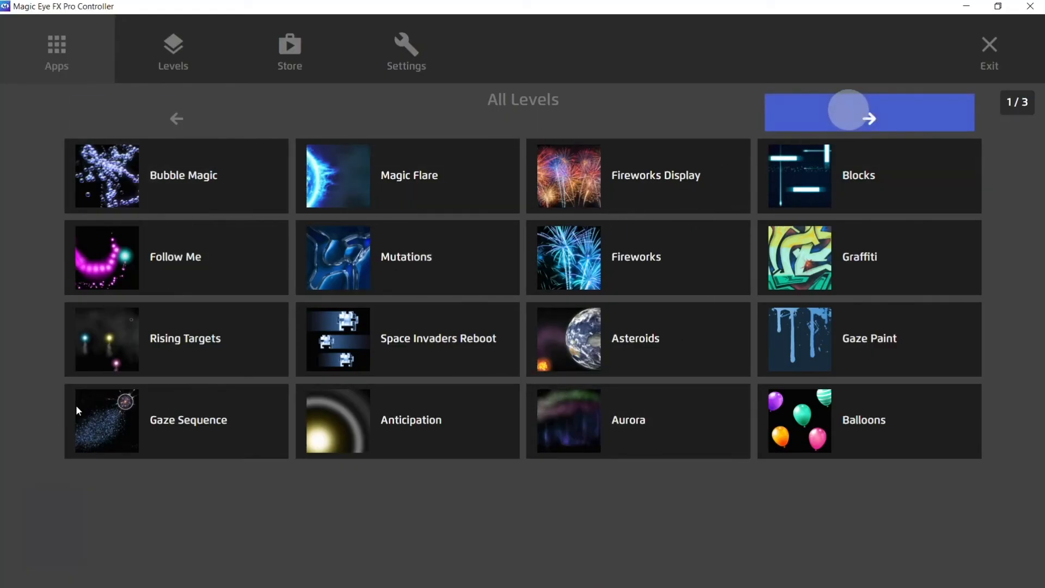
Page forward to the last page of All Levels and back to the first.
click(869, 118)
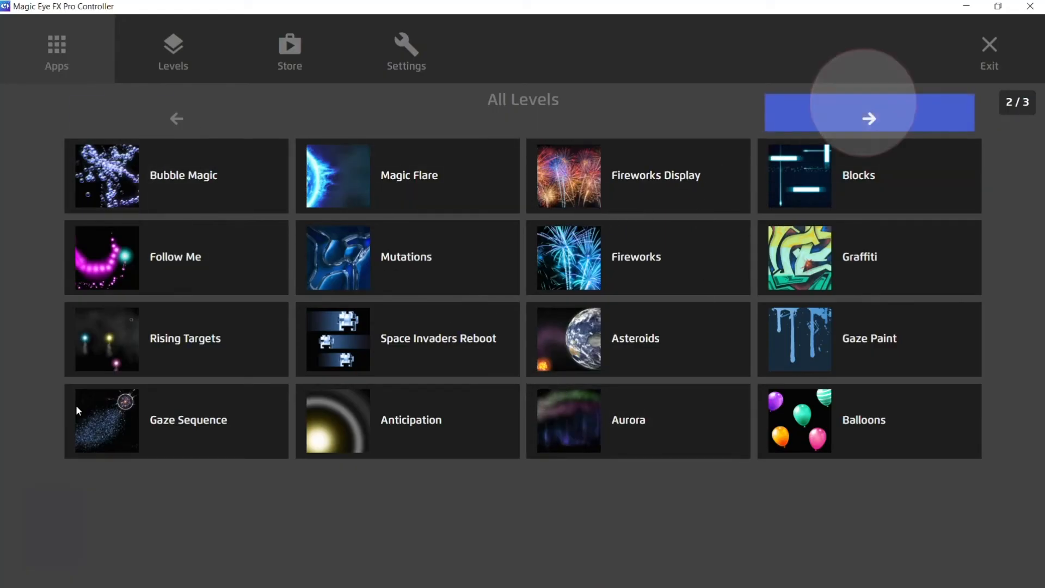
click(869, 119)
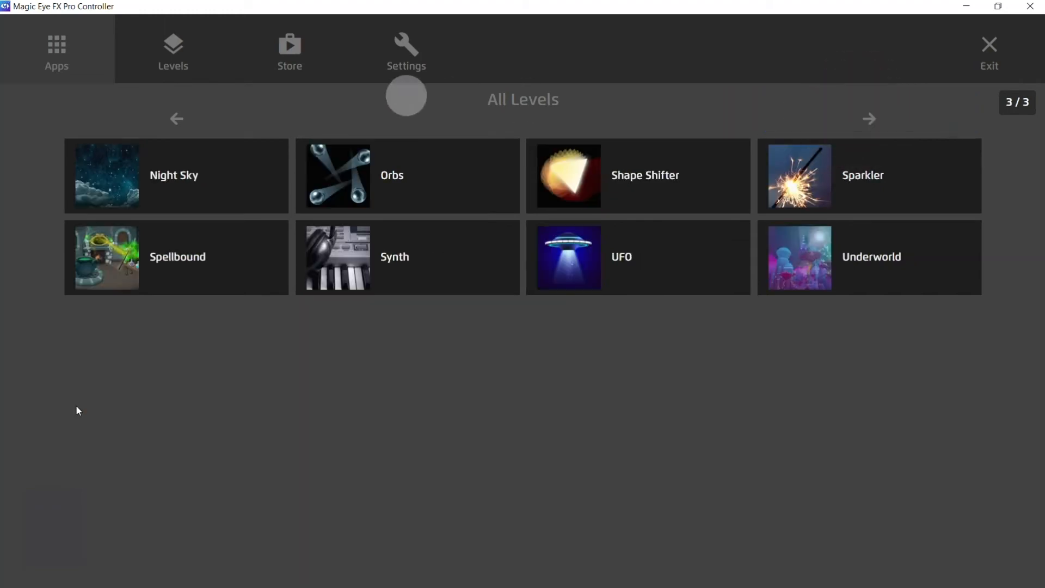
click(176, 118)
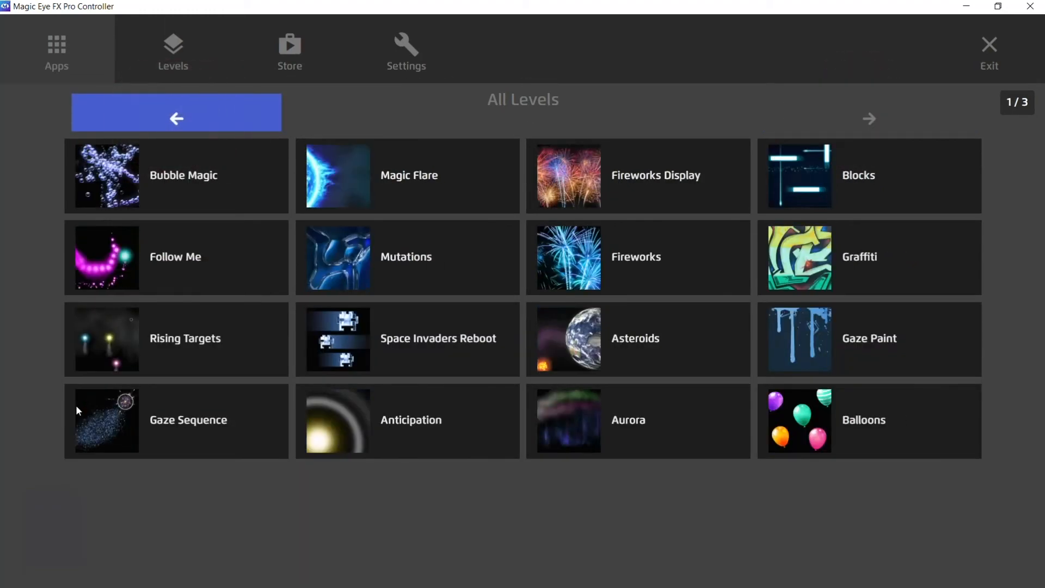
Filter the library to Level 2 only, eight activities on one page.
click(172, 51)
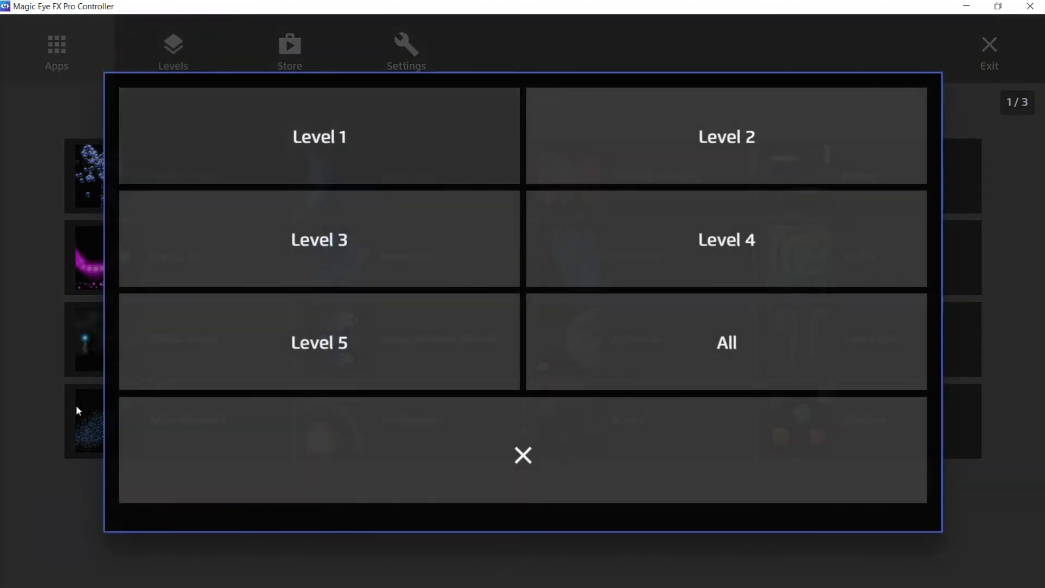
click(318, 136)
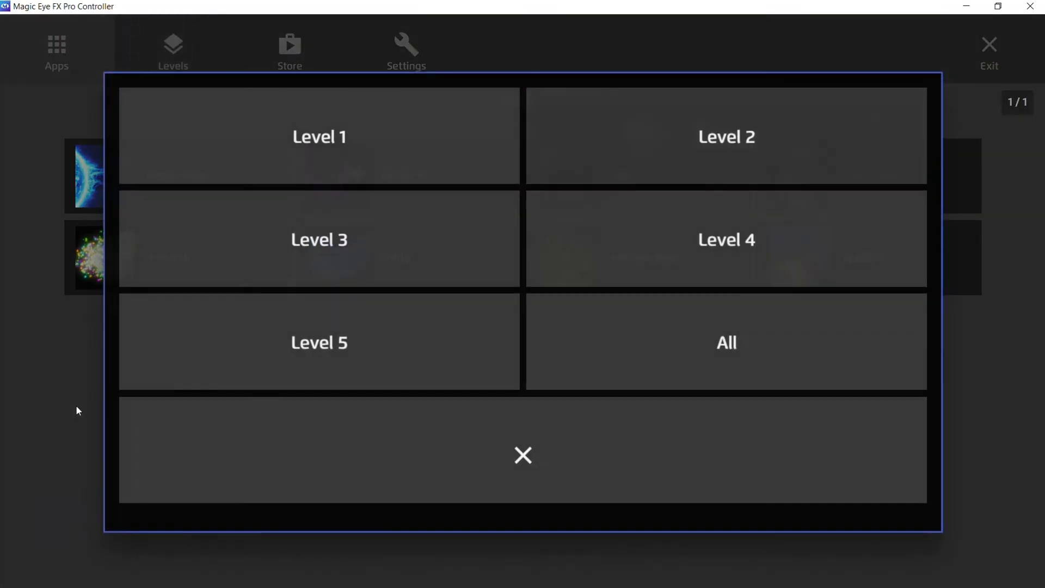
click(725, 136)
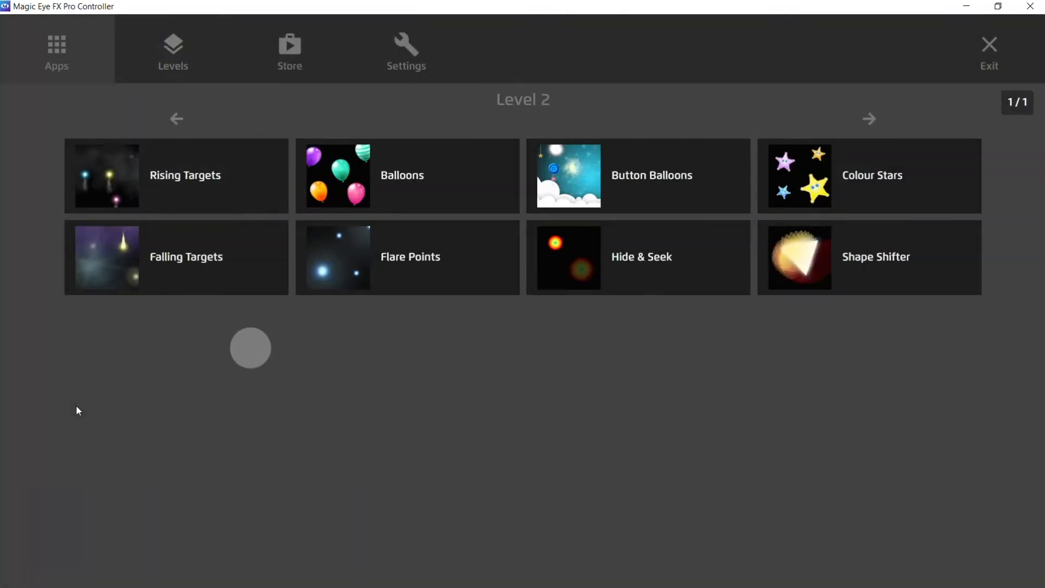
View the Store's Coming Soon page, then show Settings with Mode of Operation.
click(289, 50)
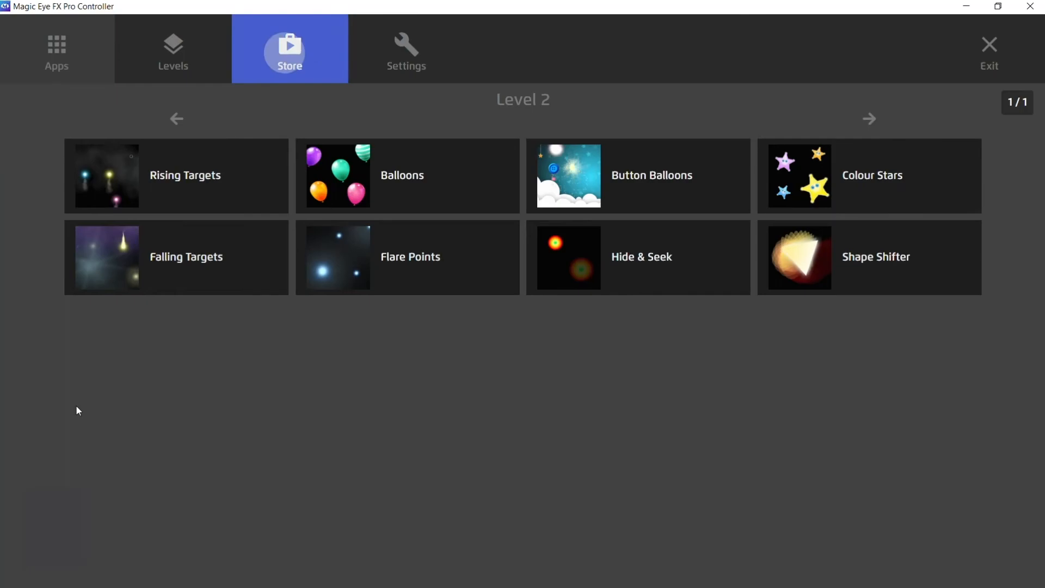
click(289, 50)
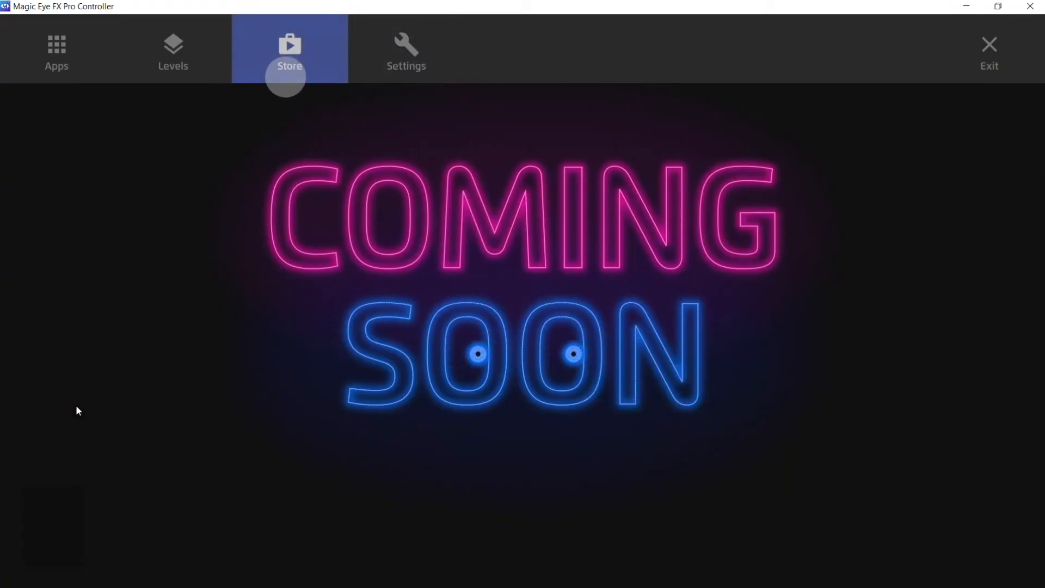
click(289, 48)
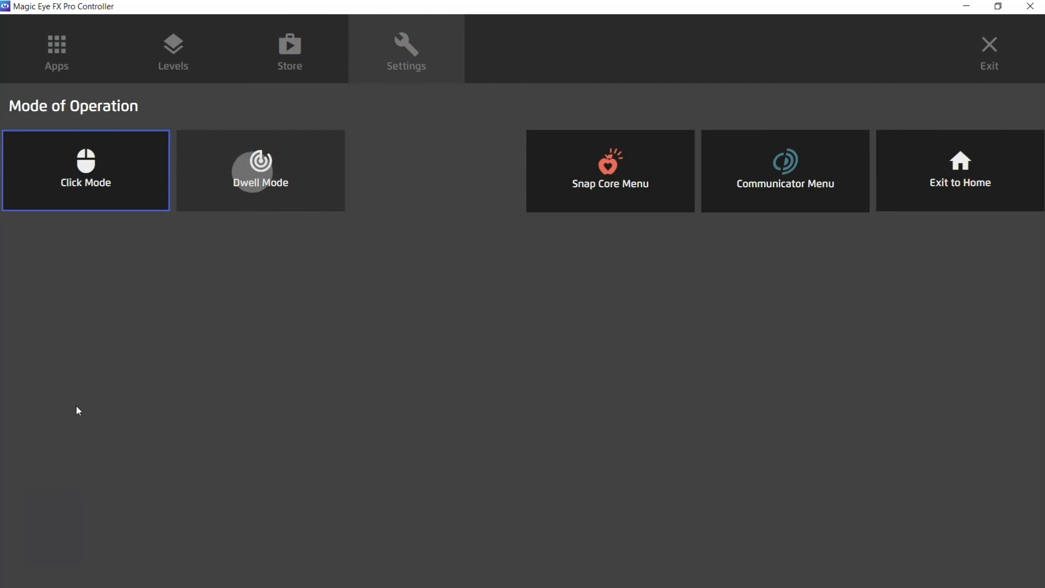
Try Dwell Mode, adjust dwell time up once and down three times to 1.55 s, return to Click Mode.
click(261, 170)
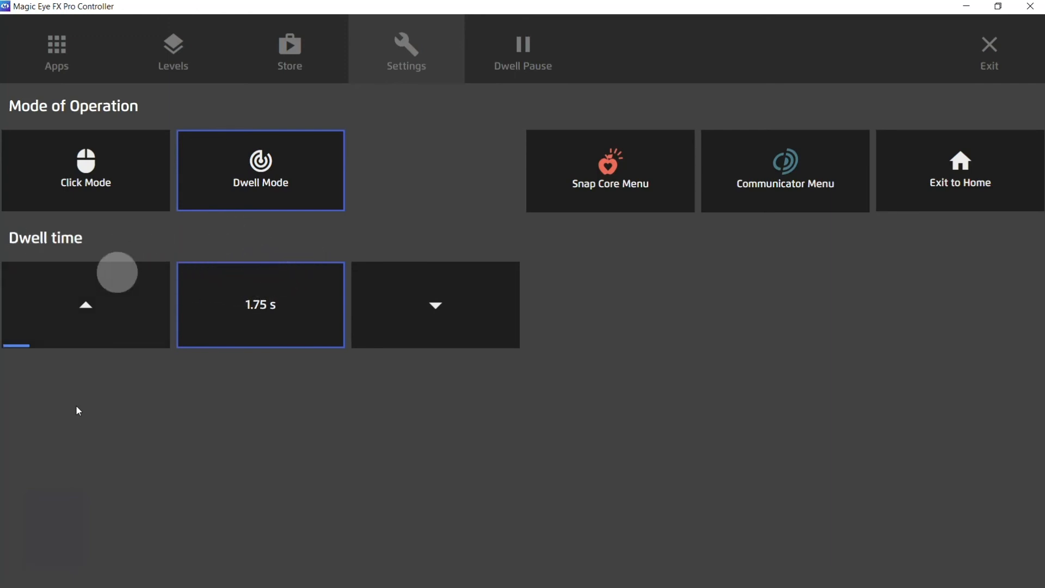
click(85, 306)
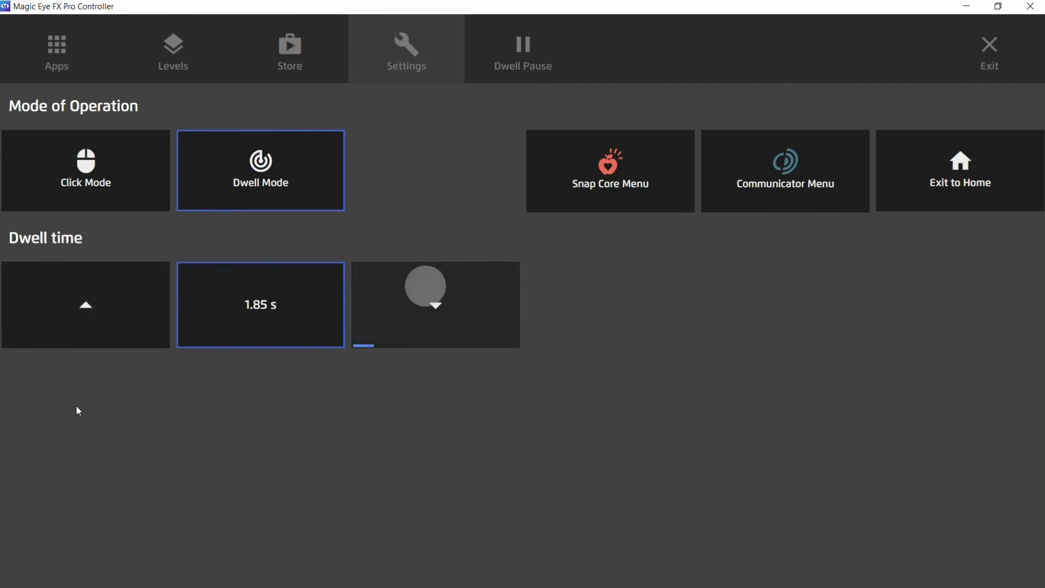
click(434, 304)
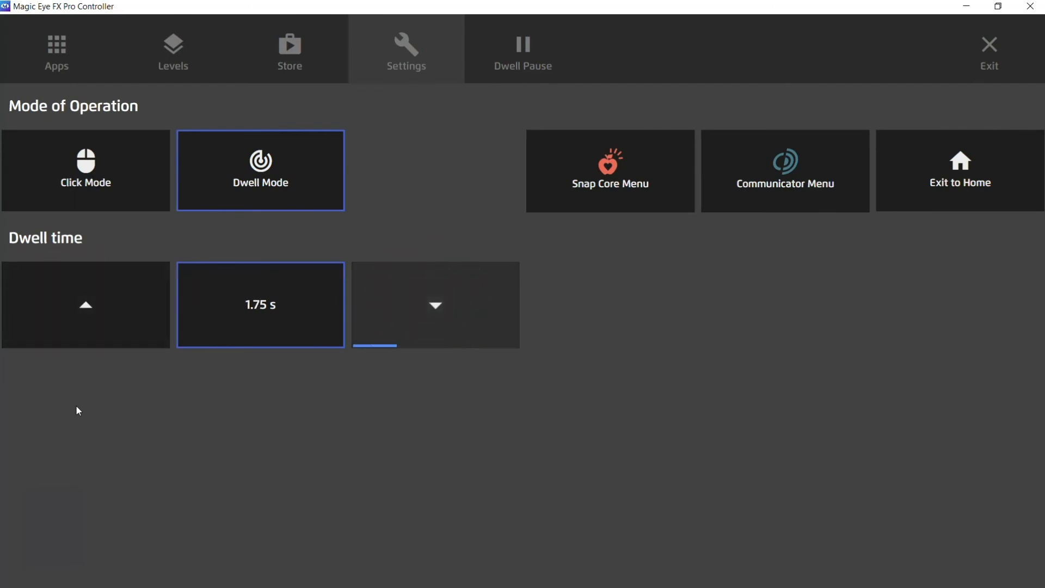
click(434, 305)
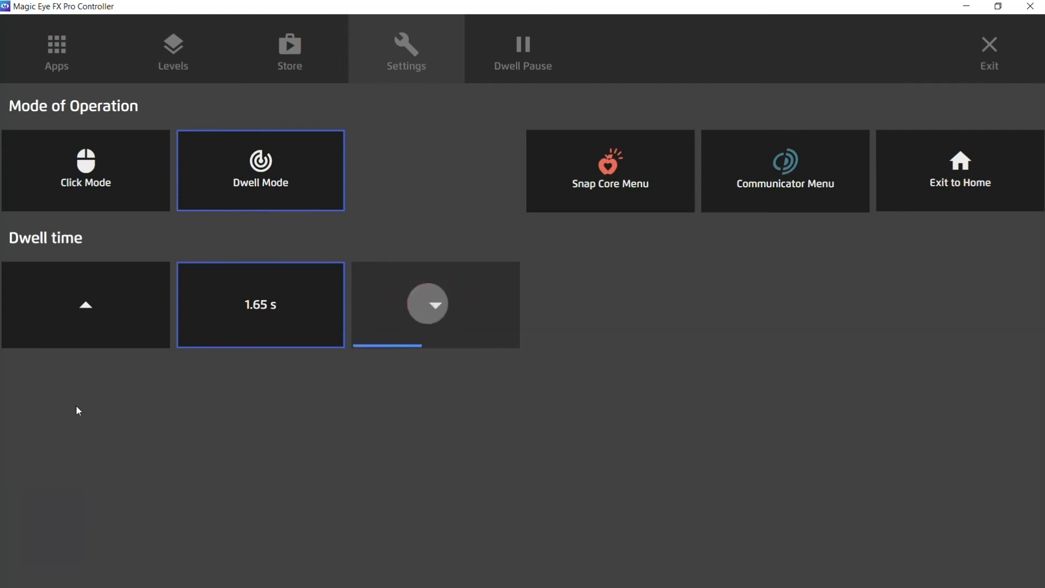
click(434, 304)
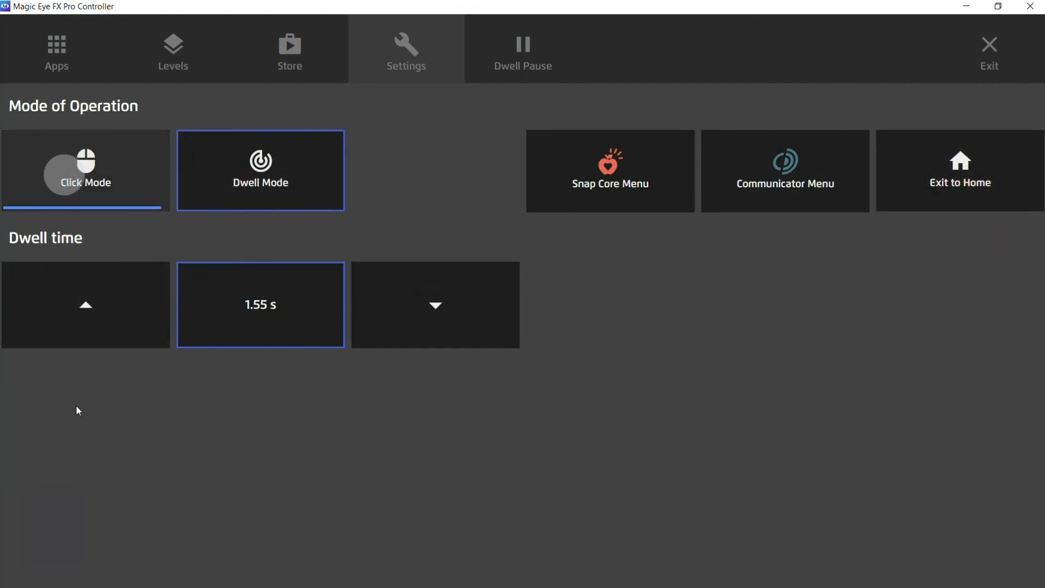
click(86, 170)
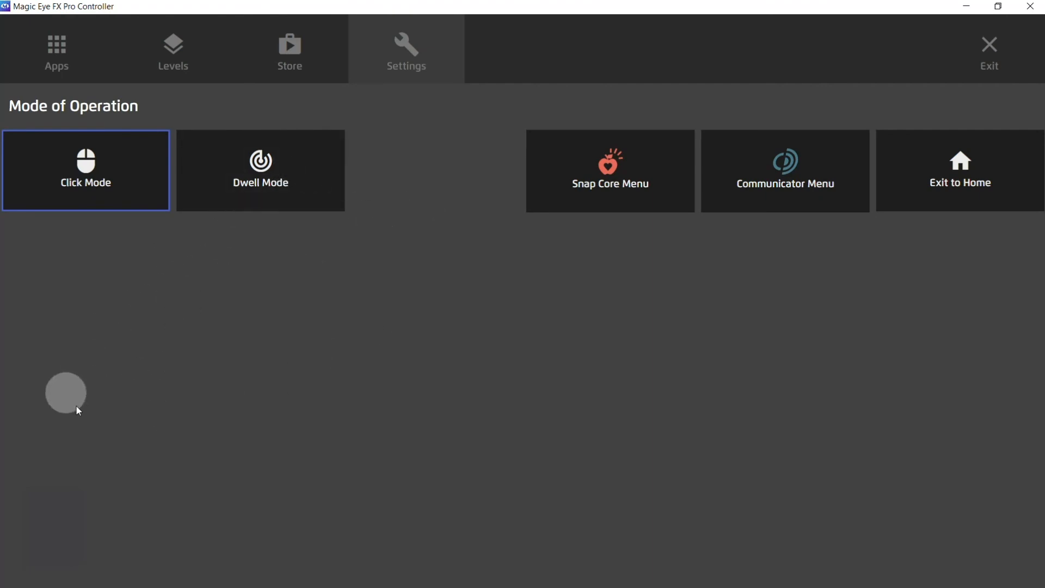
mouse_move(400, 208)
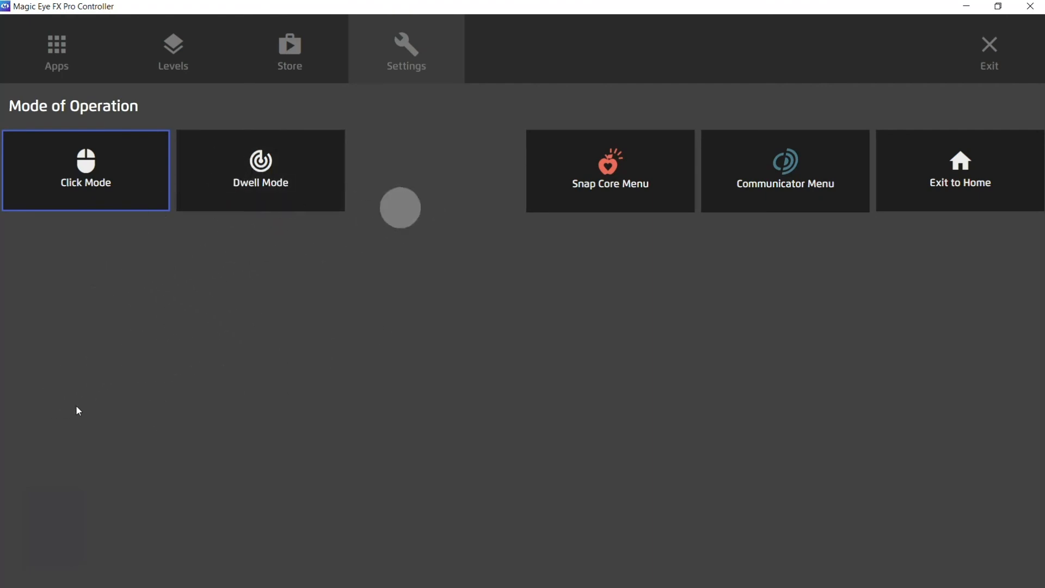